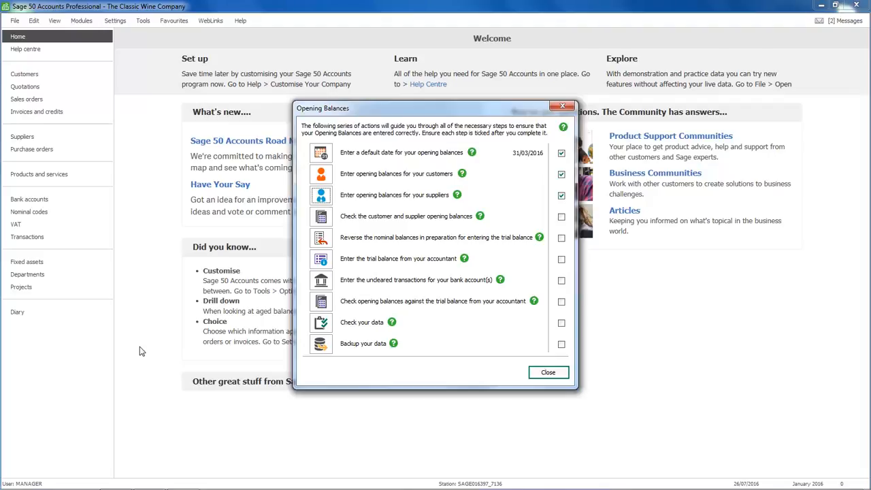
mouse_move(274, 321)
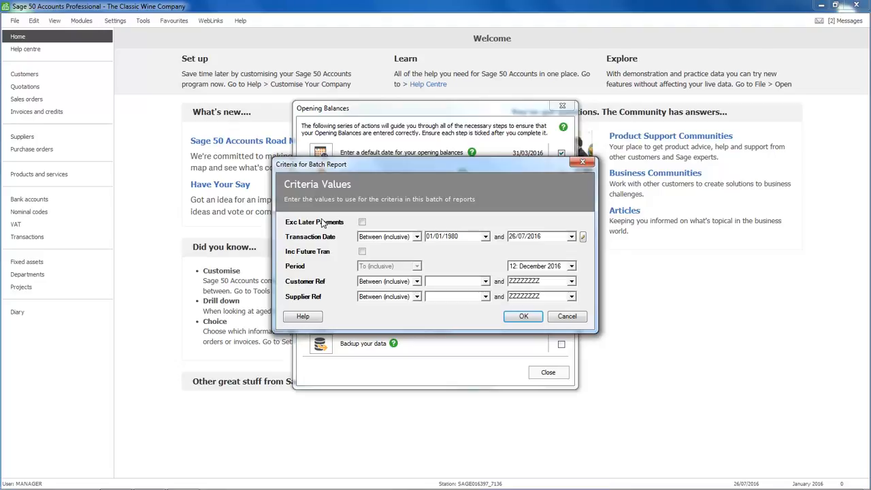
mouse_move(424, 225)
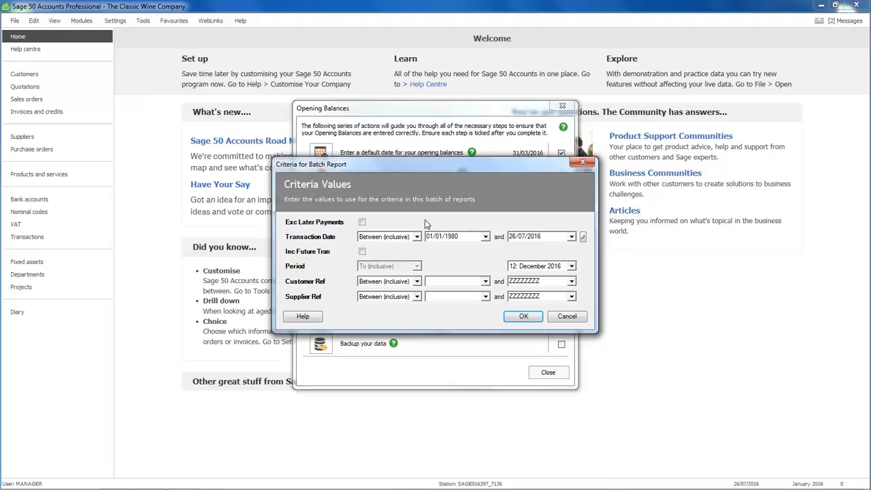
Step: Set the end transaction date to 31/03/2016 and generate the batch reports
triple_click(538, 236)
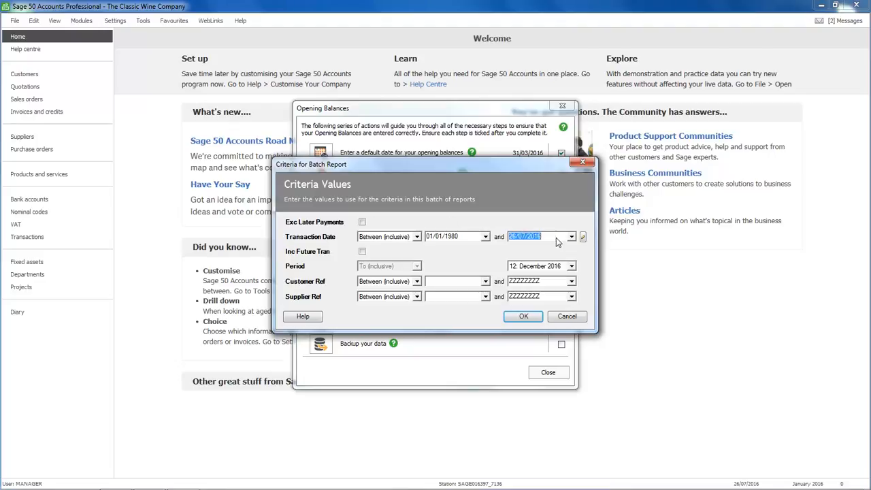
text(310)
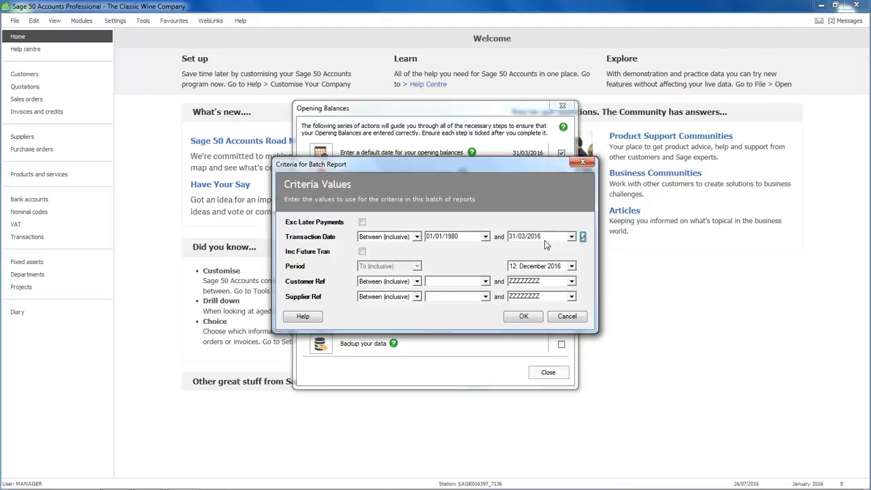
click(523, 316)
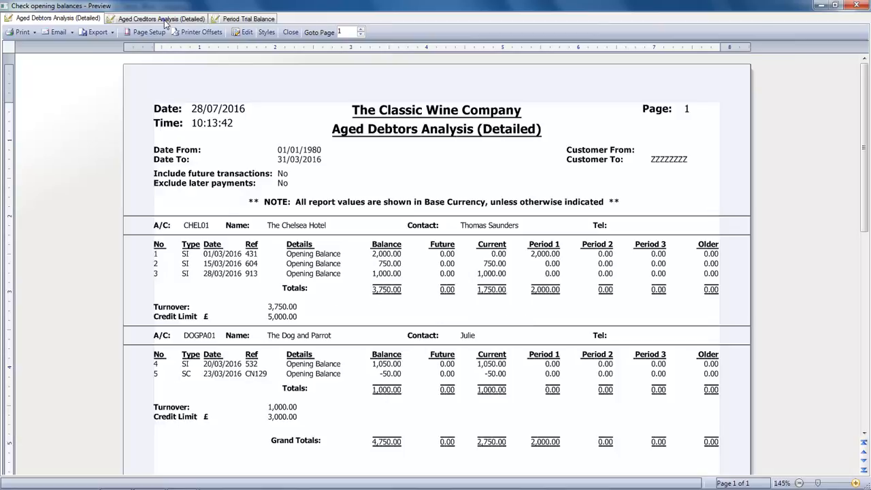
Step: Review the Aged Creditors Analysis and Period Trial Balance report previews
click(161, 19)
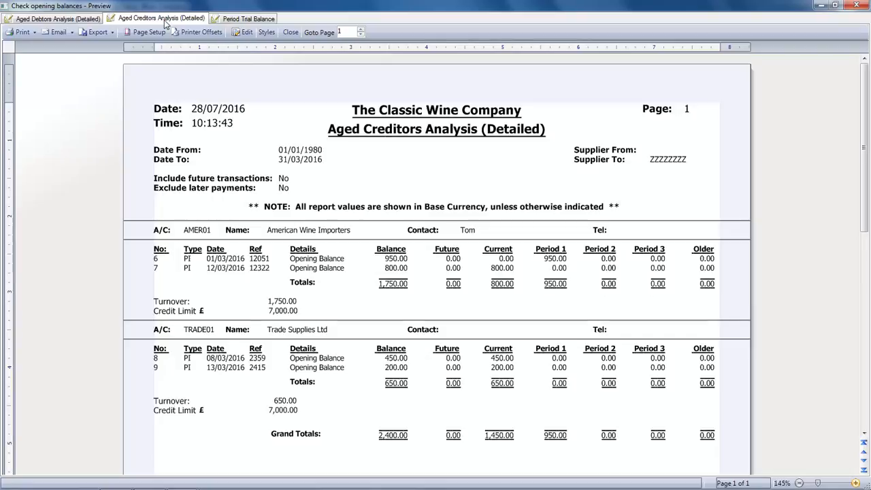
click(247, 18)
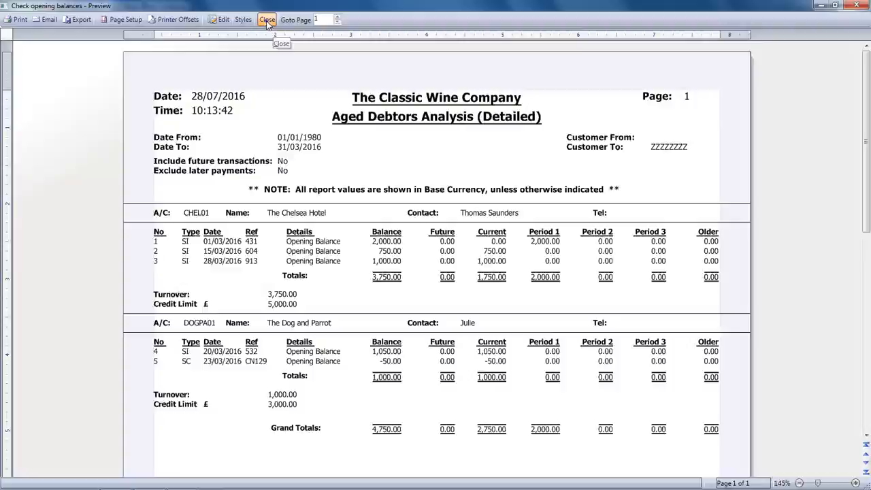
Step: Close the report preview to return to the Opening Balances checklist
click(267, 19)
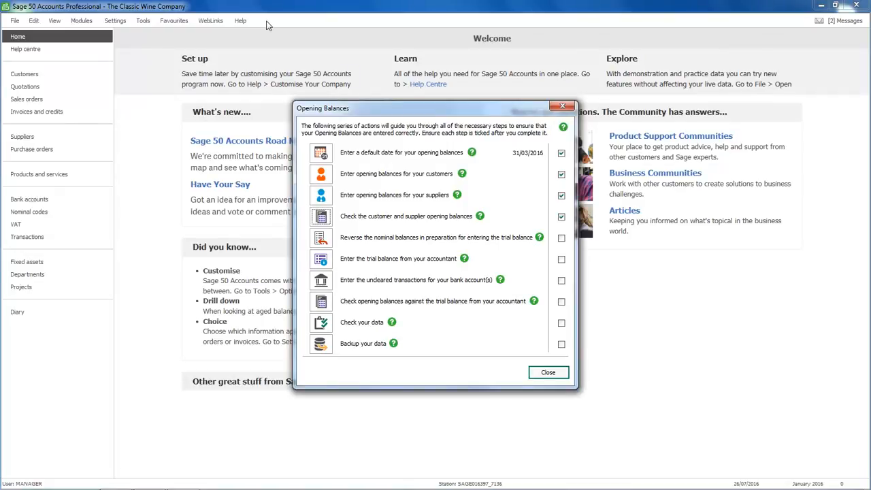